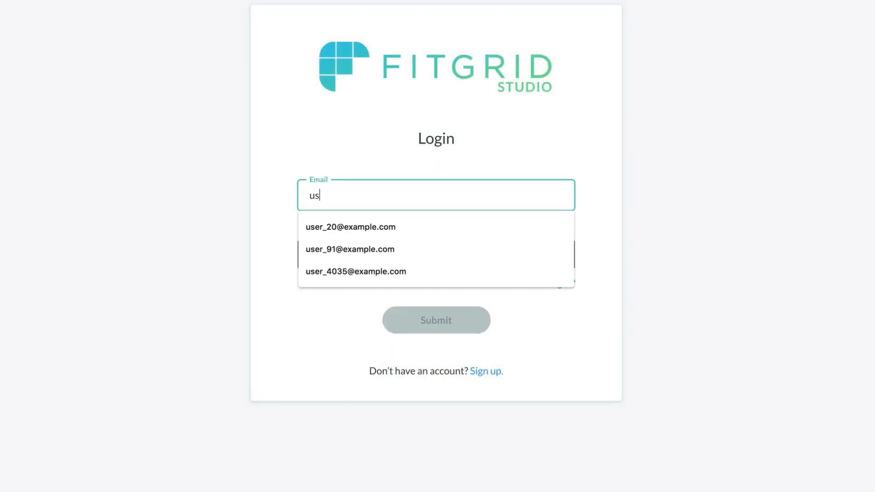
- Sign in to FitGrid Studio with the saved email and reach Settings from the profile menu
click(350, 227)
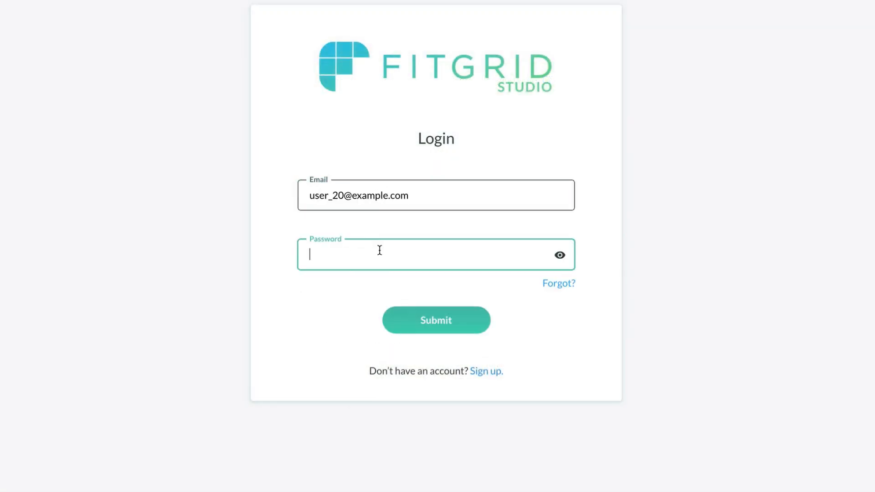
click(436, 320)
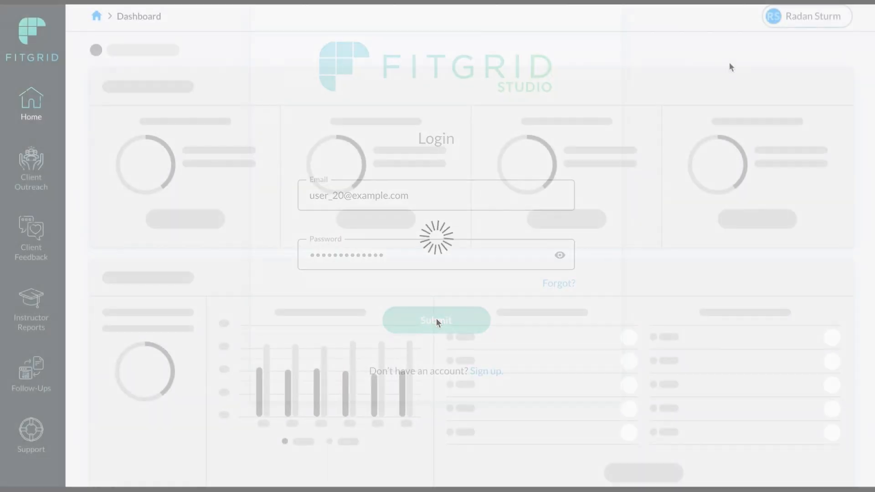
click(805, 16)
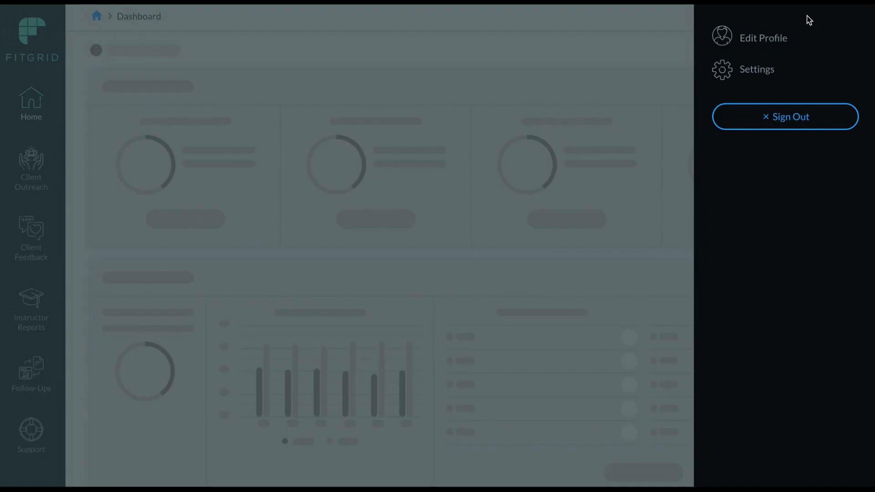
click(756, 68)
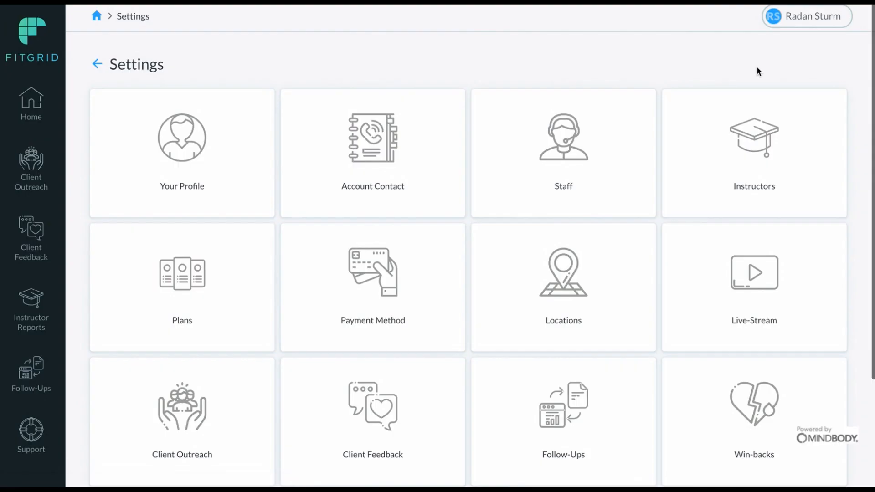
mouse_move(748, 278)
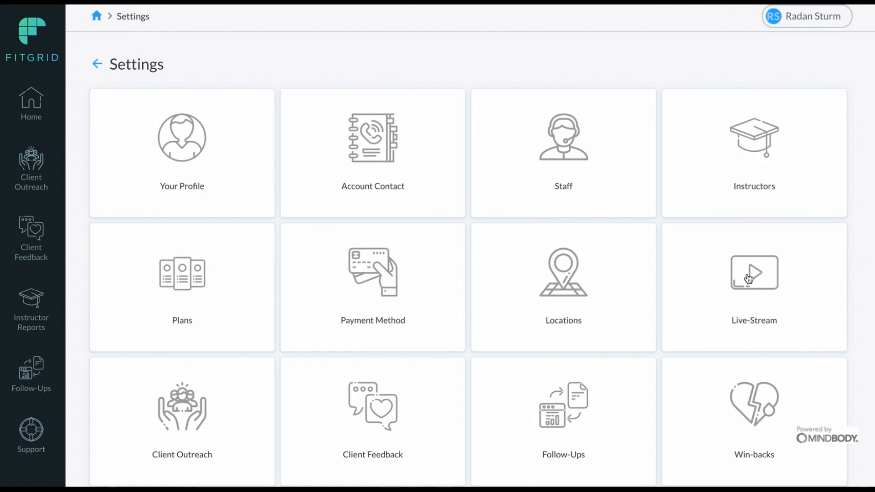
- Start linking a Zoom account from the Live-Stream setup
click(753, 288)
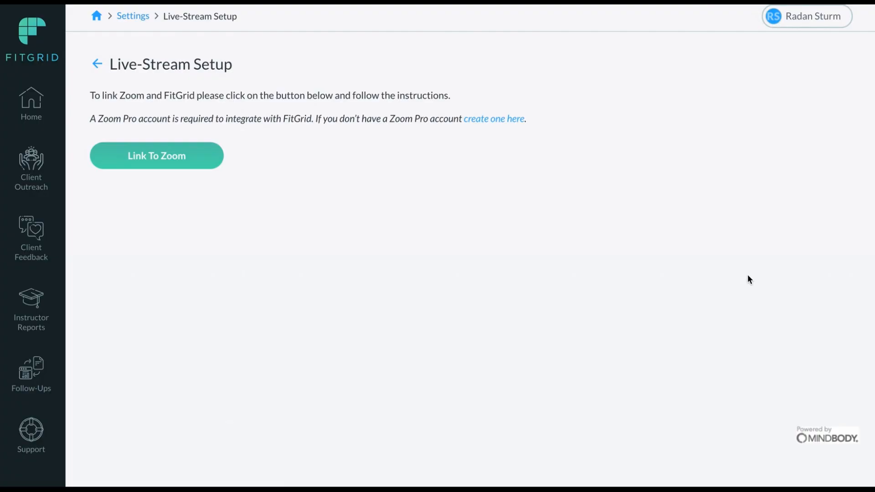
mouse_move(348, 137)
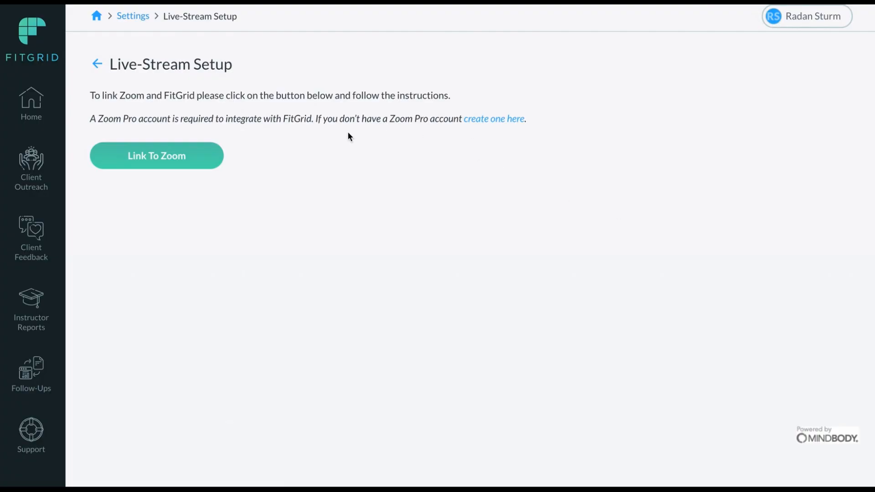
mouse_move(268, 135)
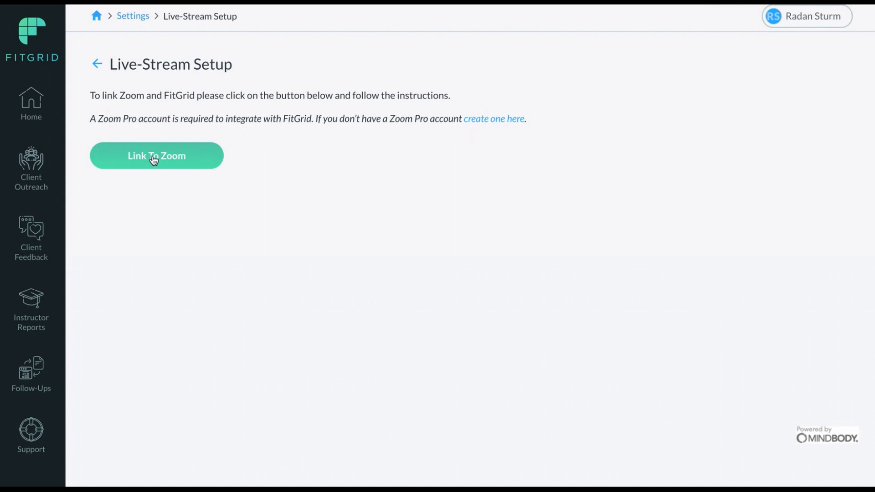
click(156, 156)
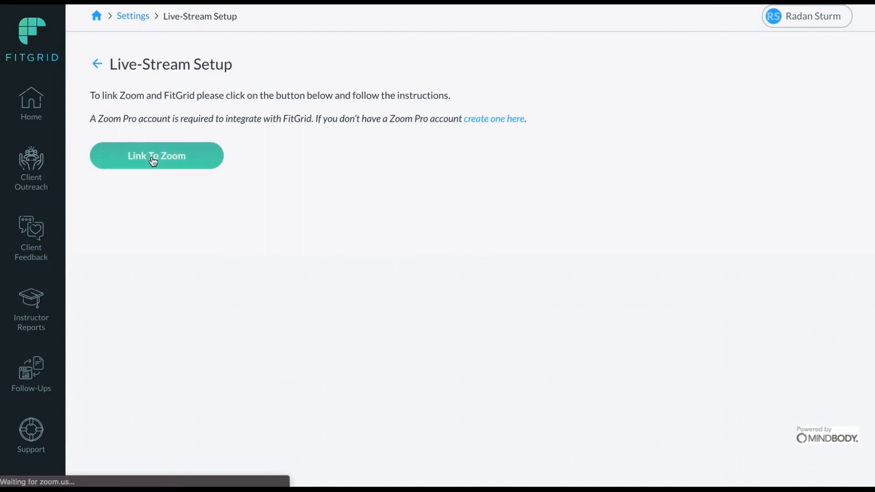
click(156, 155)
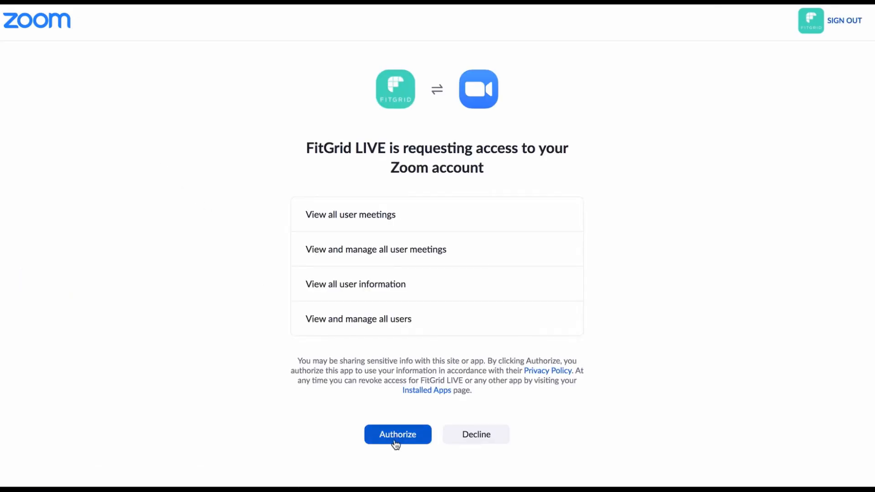
- Authorize FitGrid LIVE on Zoom and open the class sessions for configuration
click(397, 434)
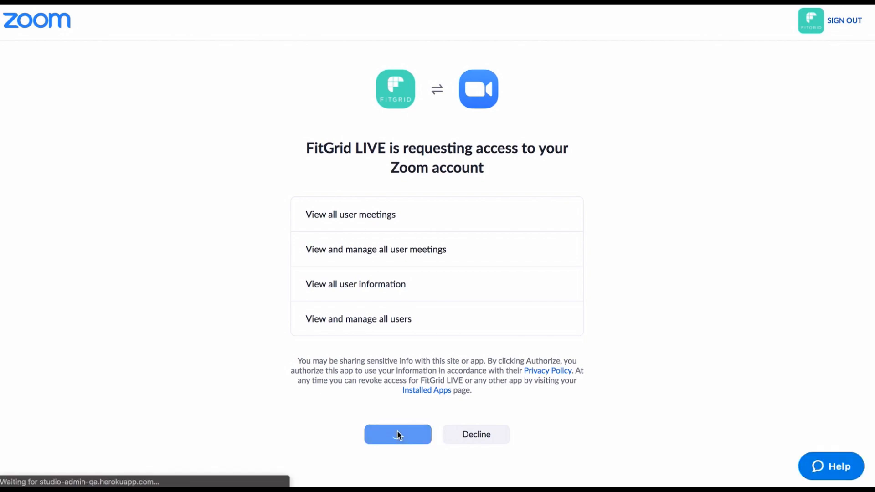
click(397, 434)
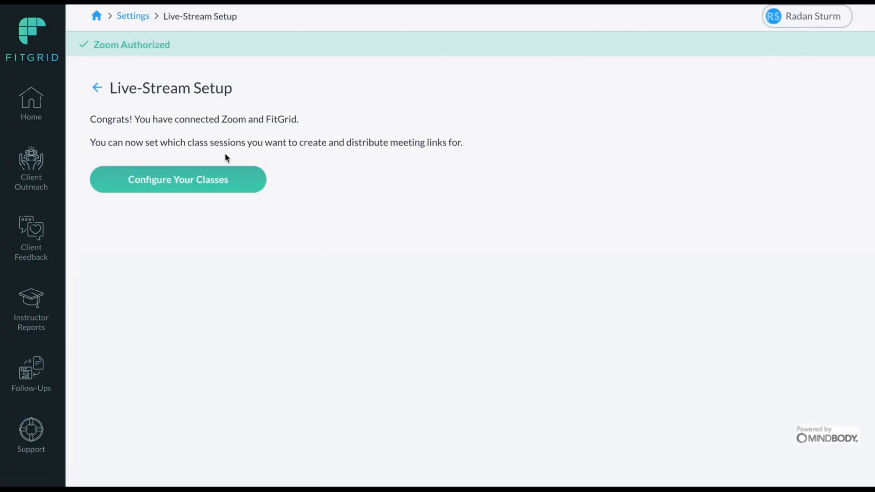
mouse_move(162, 58)
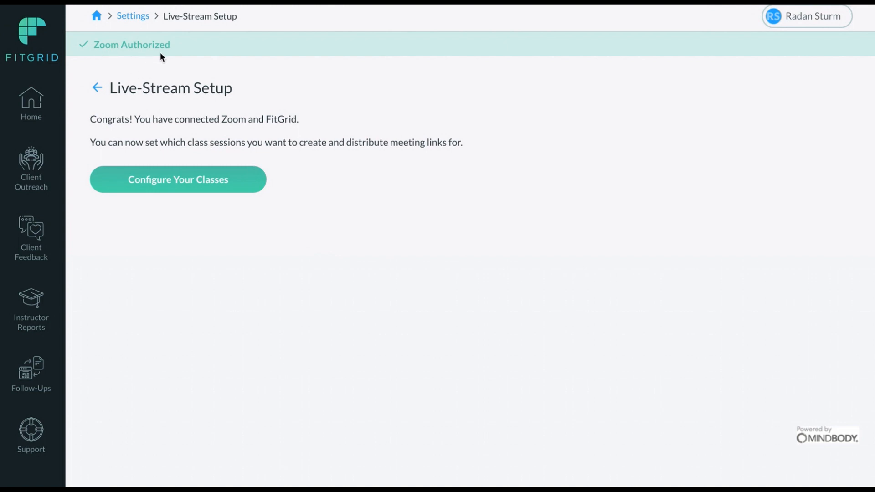
mouse_move(159, 184)
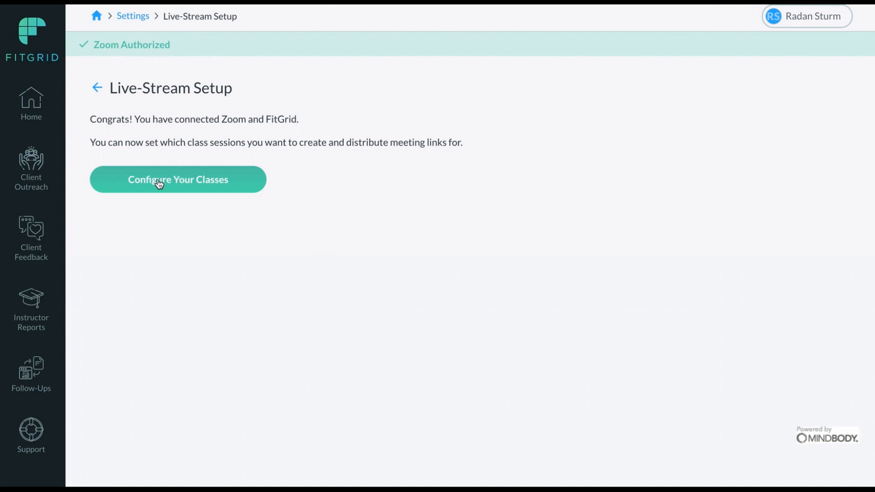
click(178, 179)
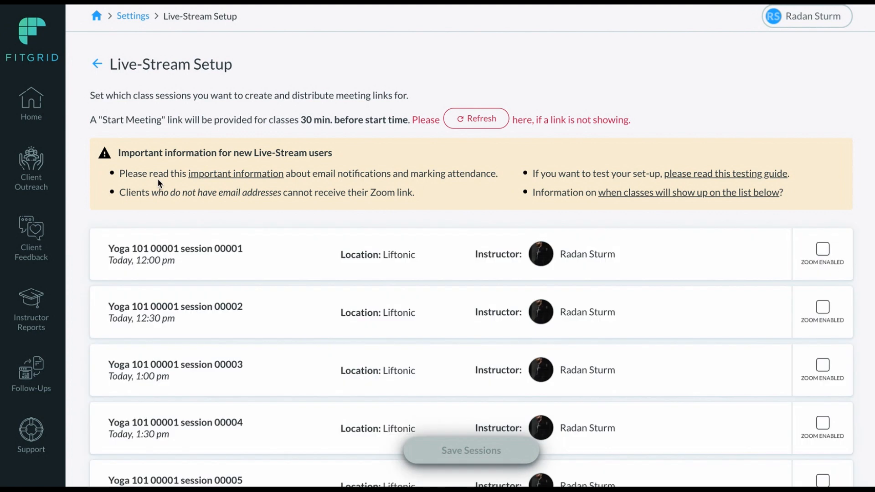
mouse_move(122, 173)
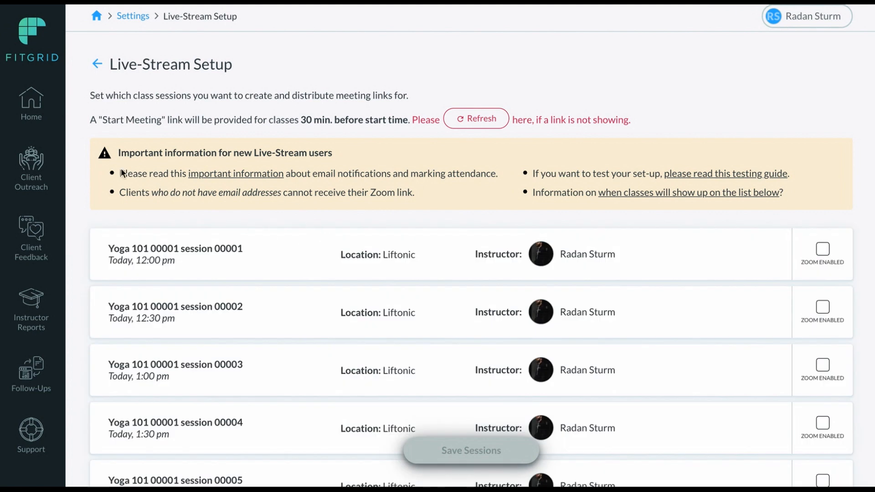
mouse_move(672, 183)
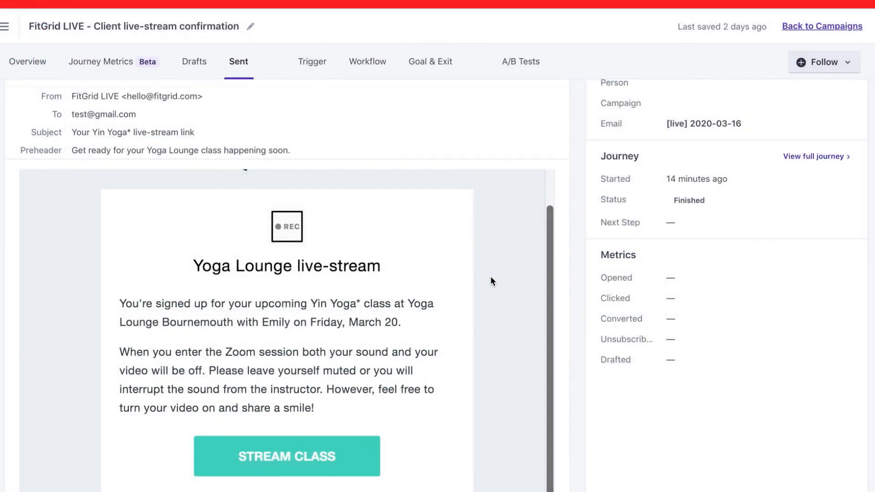
- Scroll through the sent live-stream confirmation email for the Yoga Lounge class
scroll(down, 3)
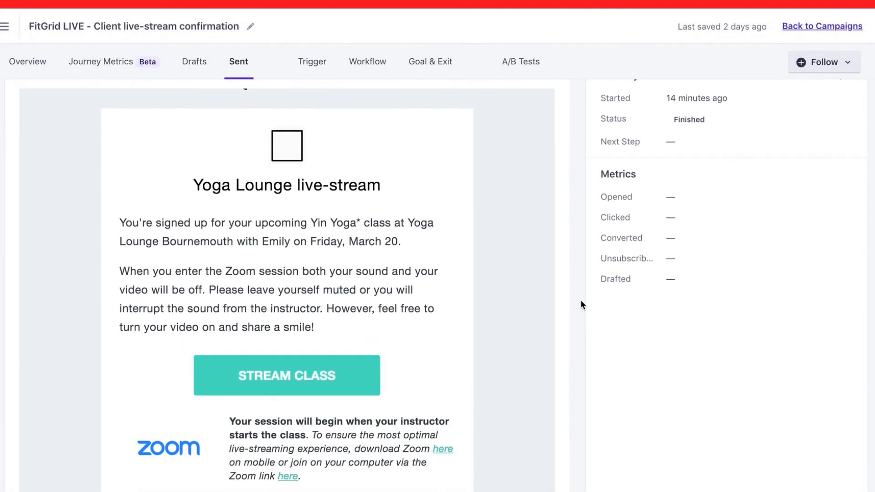
scroll(down, 3)
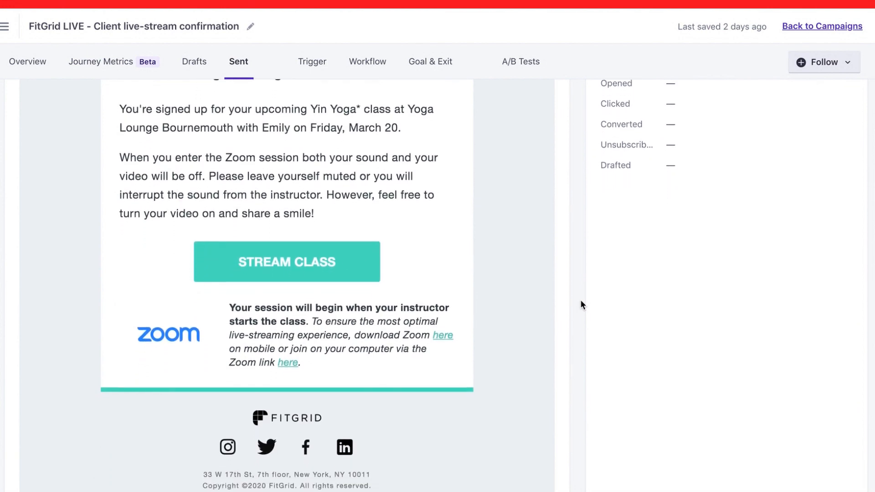
scroll(down, 3)
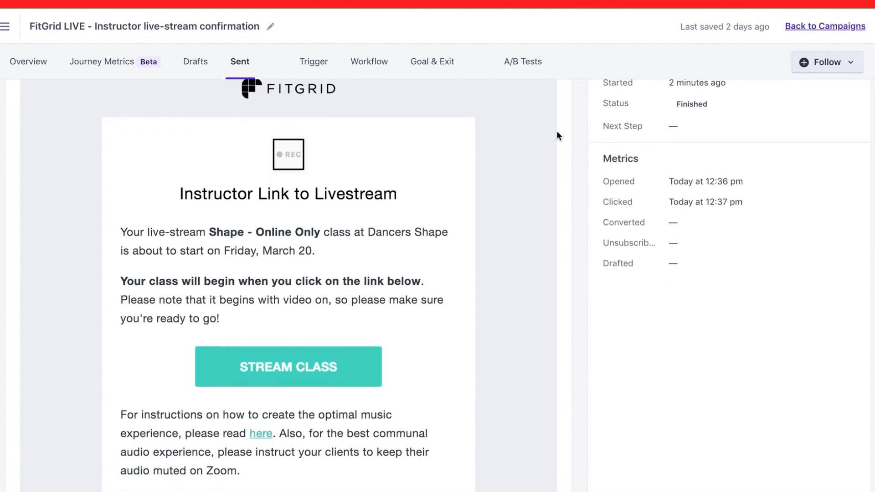
- Review the instructor live-stream email, then view the FitGrid LIVE Streaming product page
scroll(down, 3)
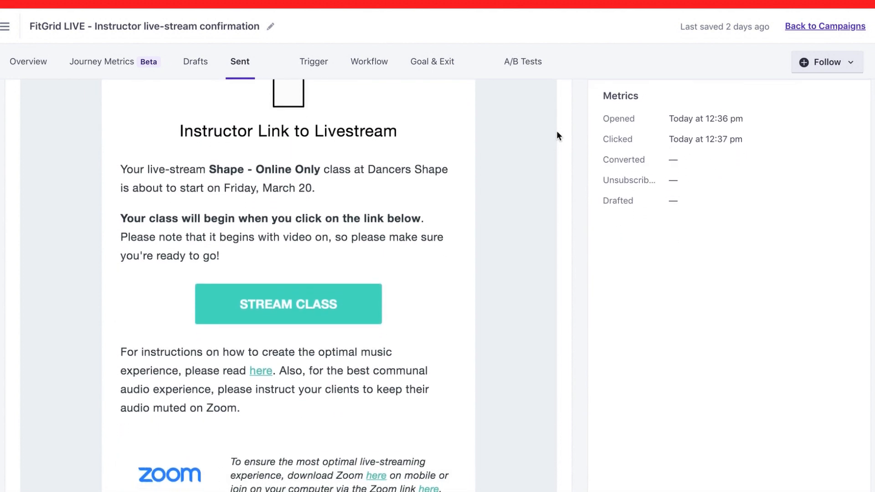
scroll(down, 3)
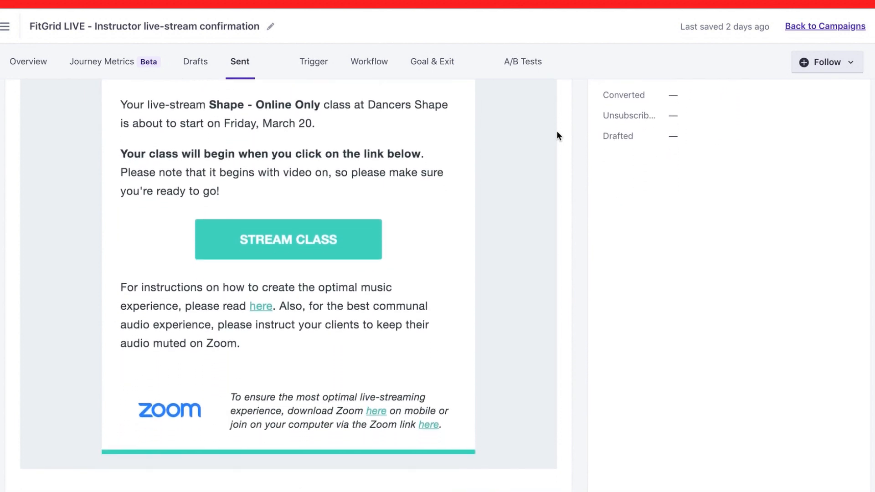
scroll(down, 3)
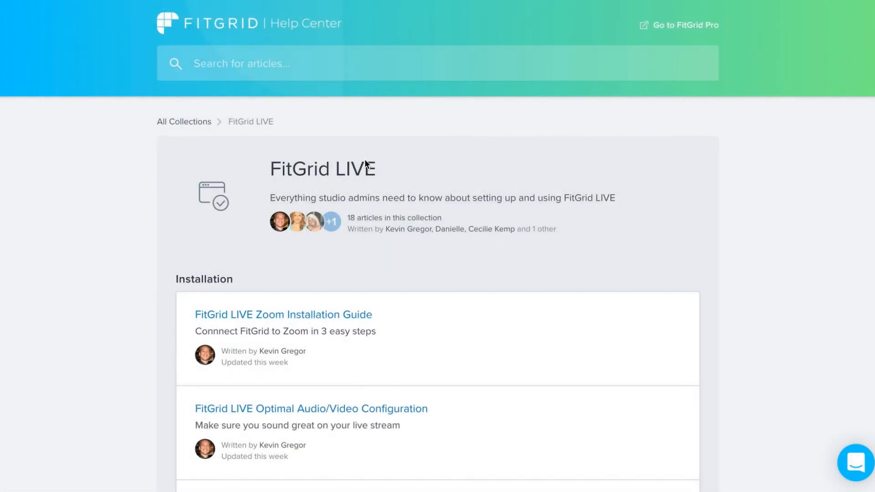
mouse_move(457, 174)
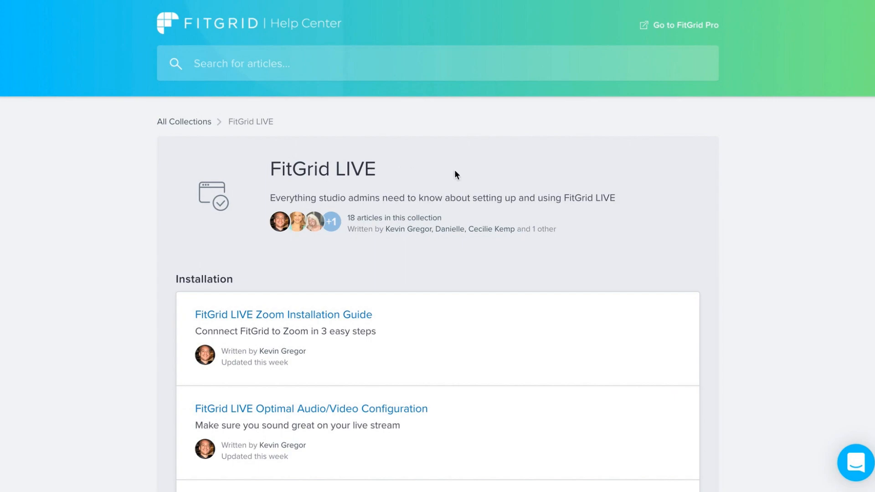
click(684, 25)
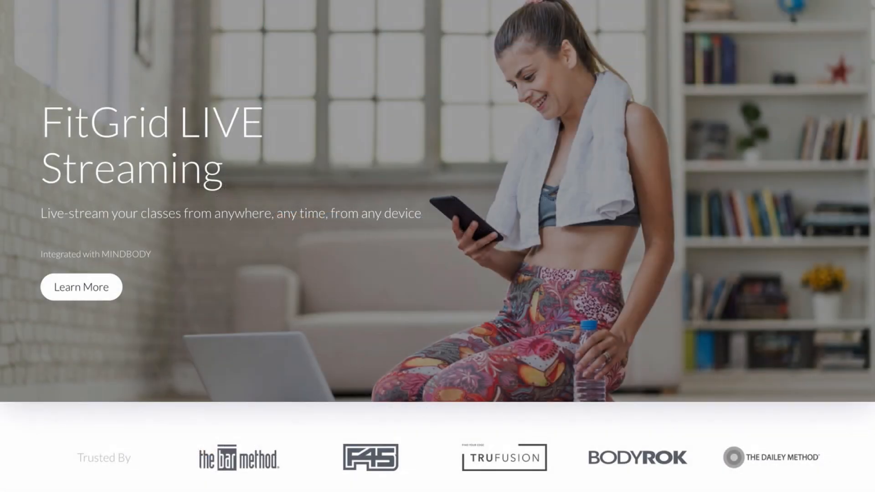